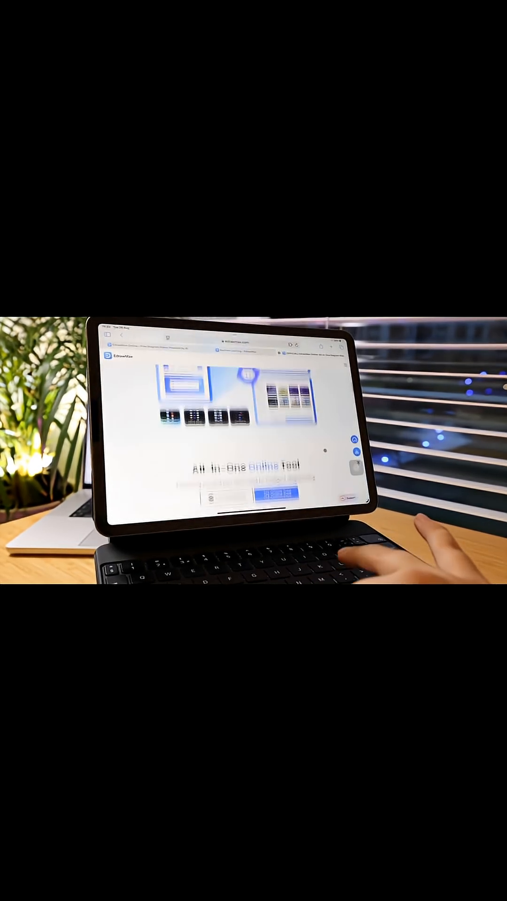
pyautogui.scroll(-3)
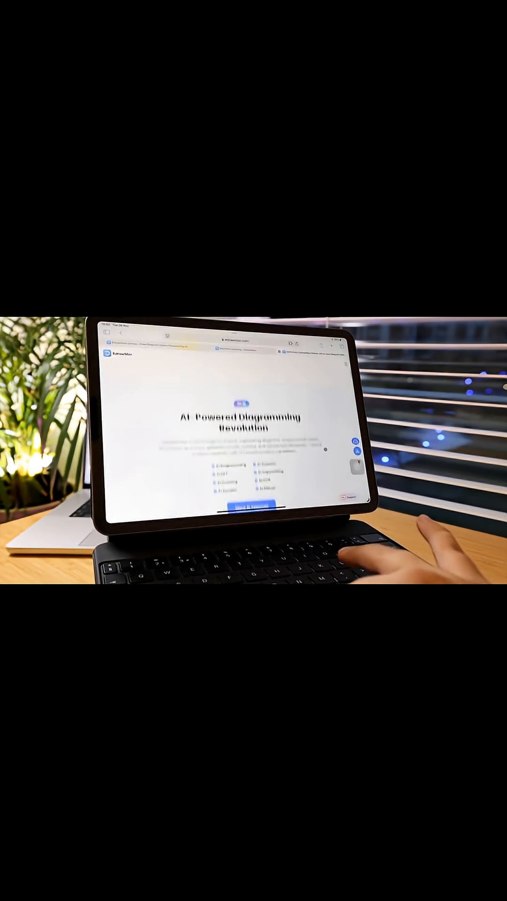